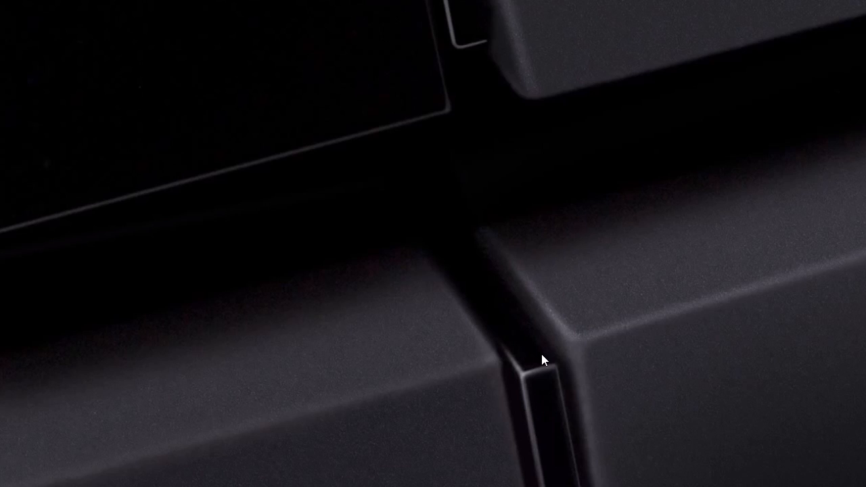
pyautogui.moveTo(415, 461)
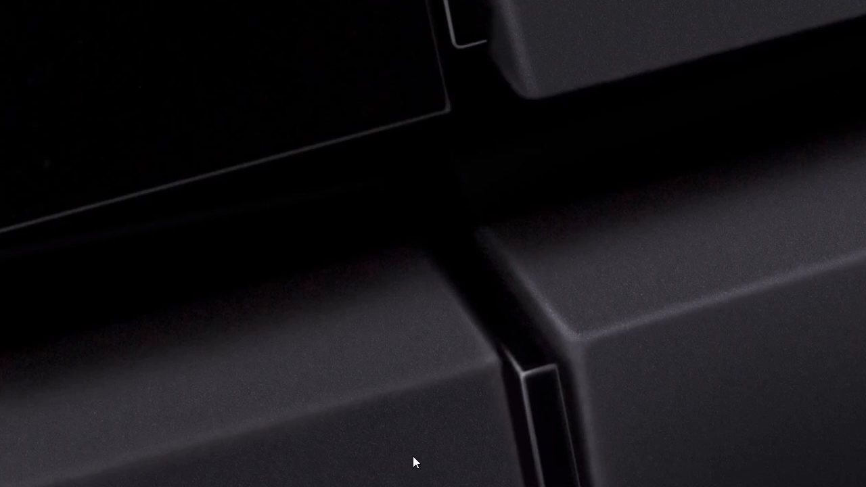
pyautogui.moveTo(579, 374)
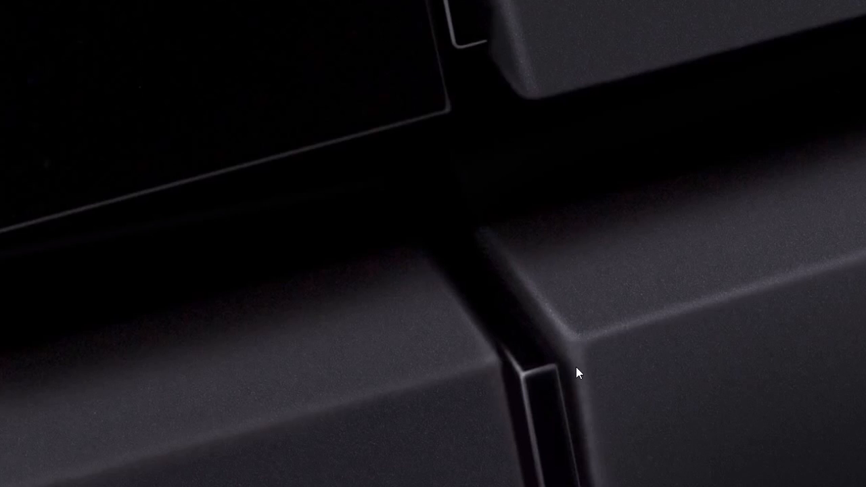
pyautogui.moveTo(572, 221)
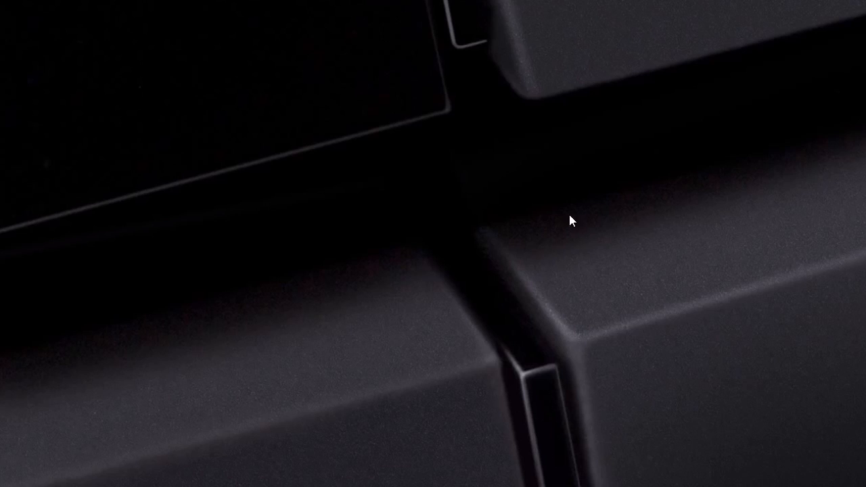
pyautogui.moveTo(520, 355)
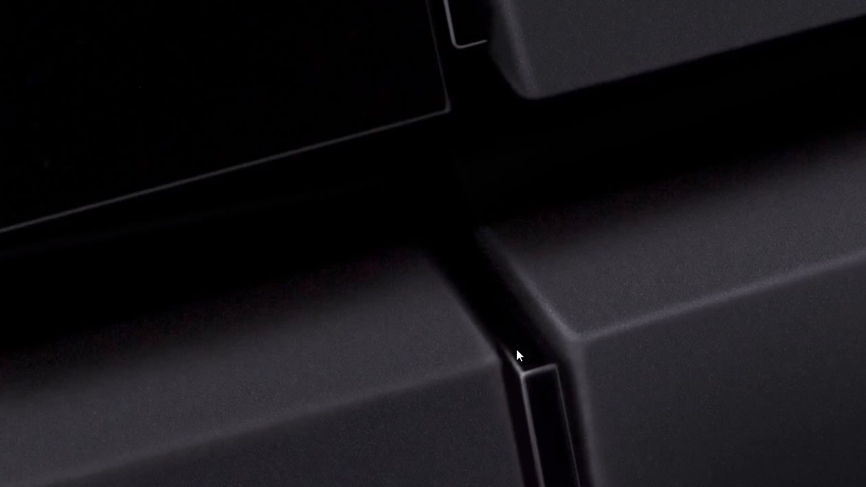